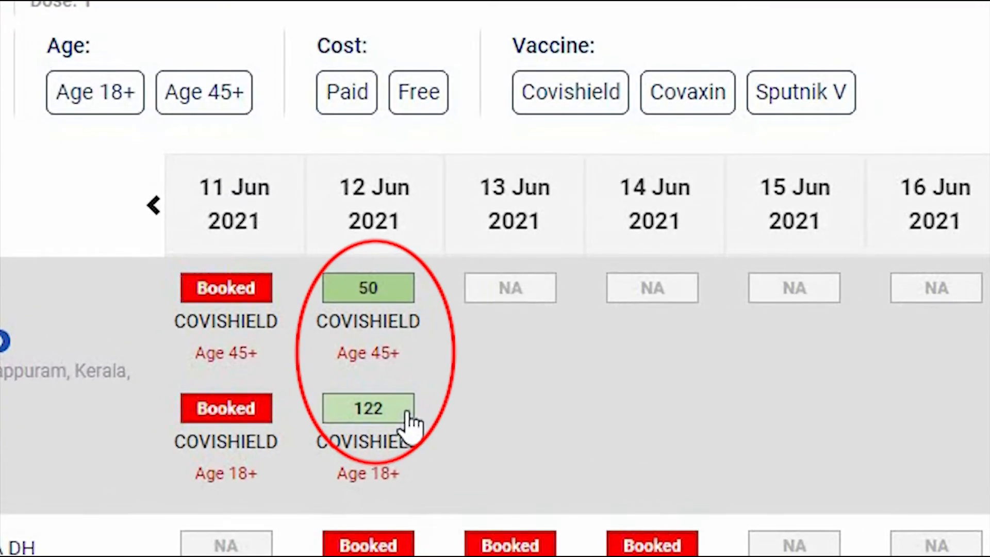
mouse_move(375, 429)
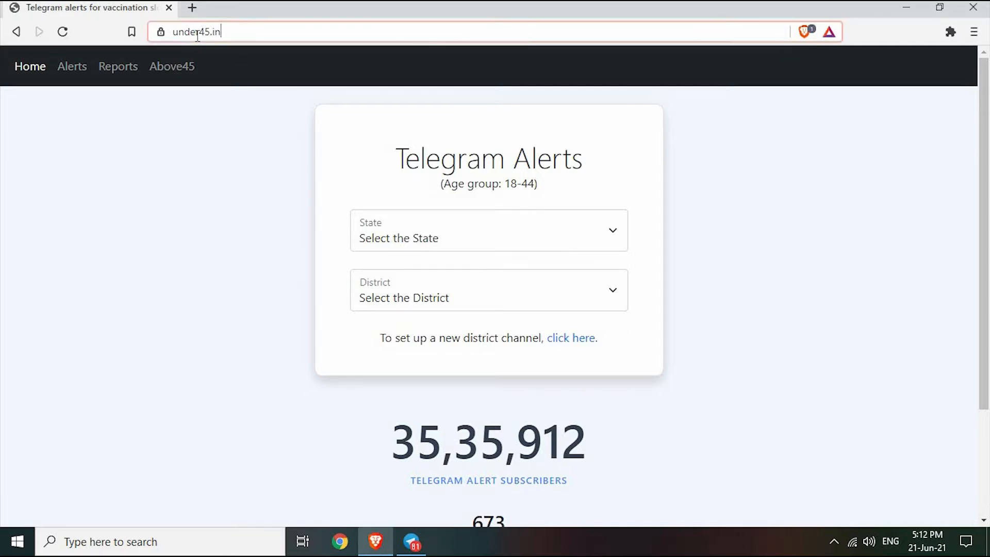
- Choose Kerala as the state and Malappuram as the district to reveal the U45 Malappuram link
triple_click(194, 32)
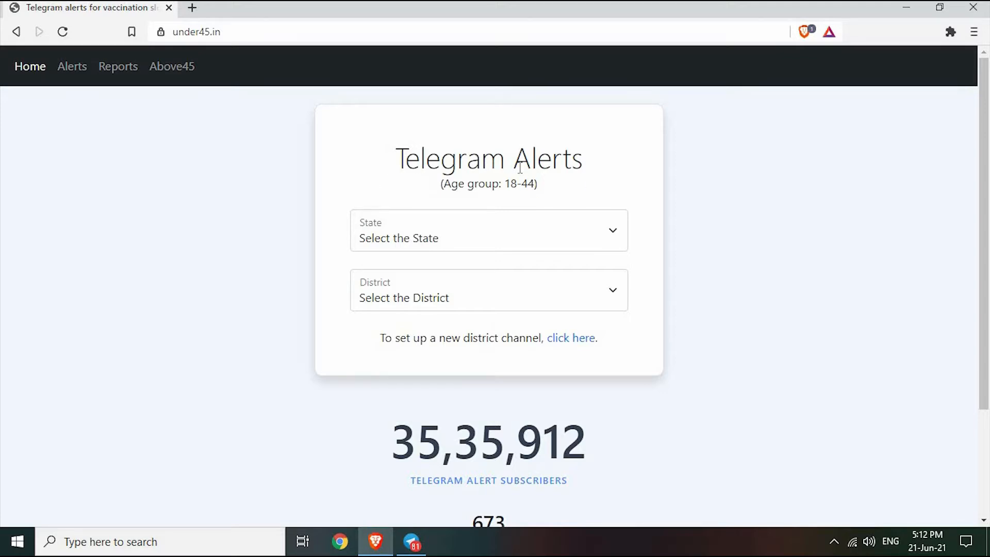
mouse_move(458, 246)
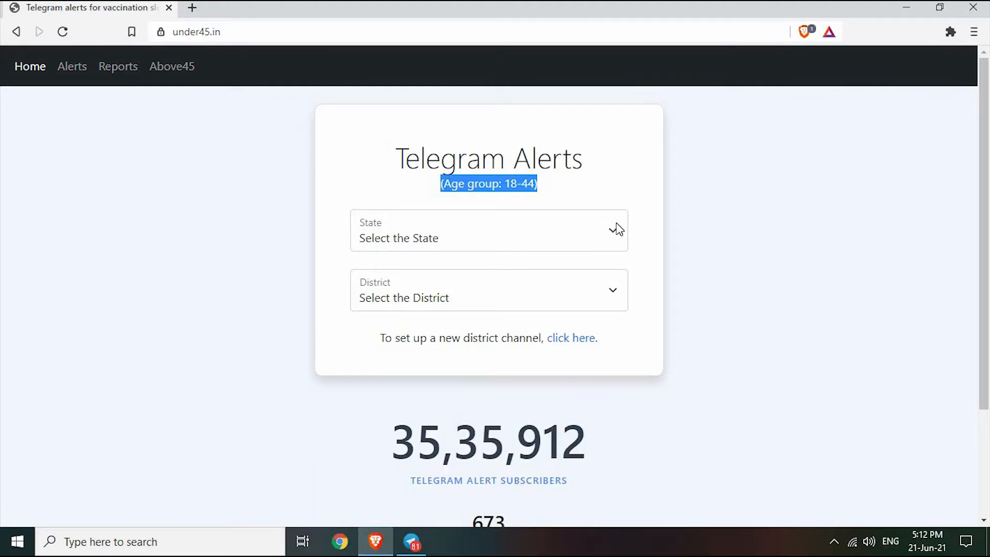
click(488, 230)
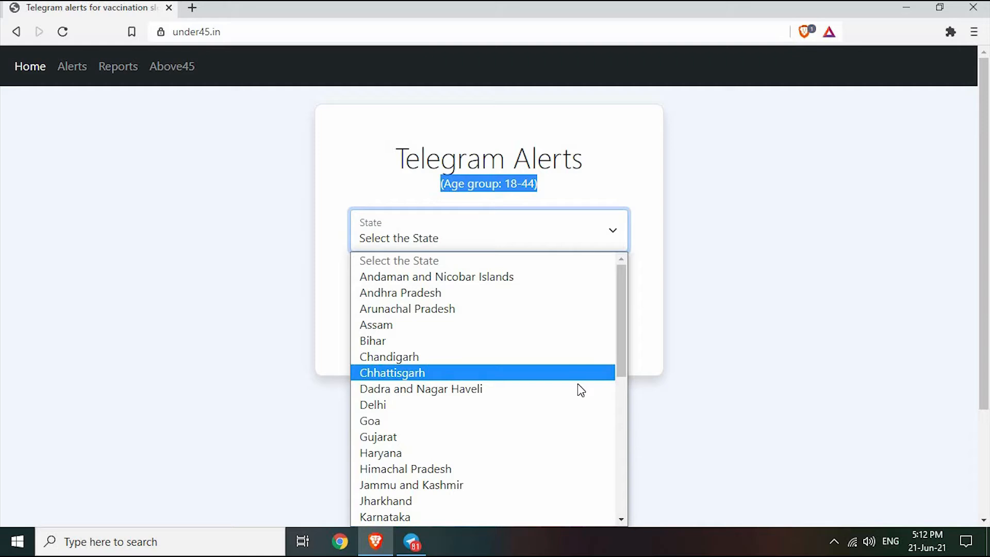
scroll(down, 3)
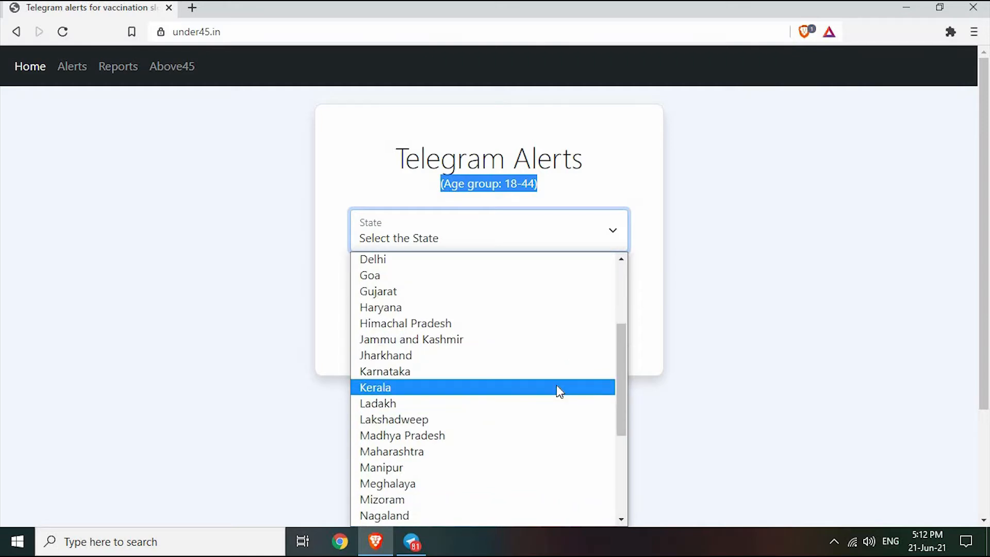
click(375, 387)
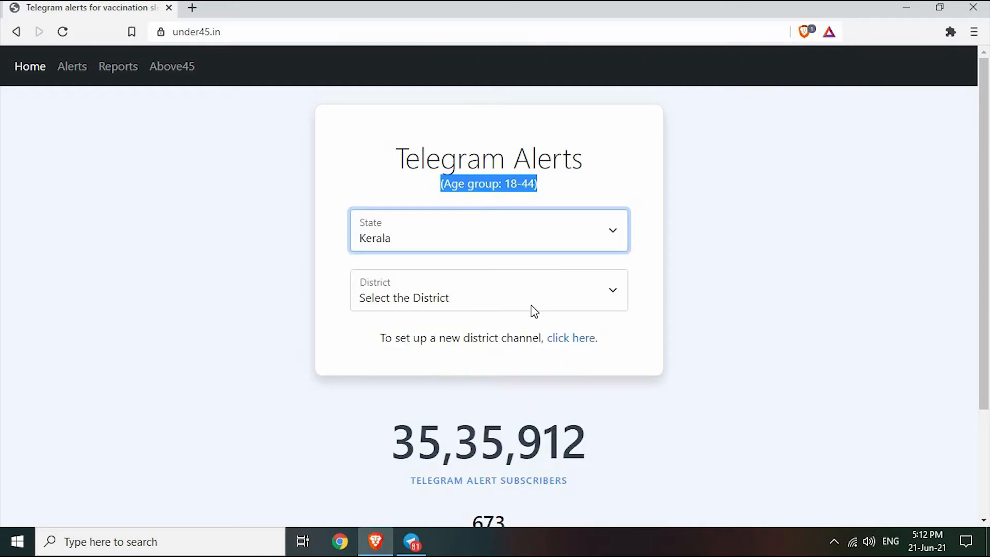
click(488, 290)
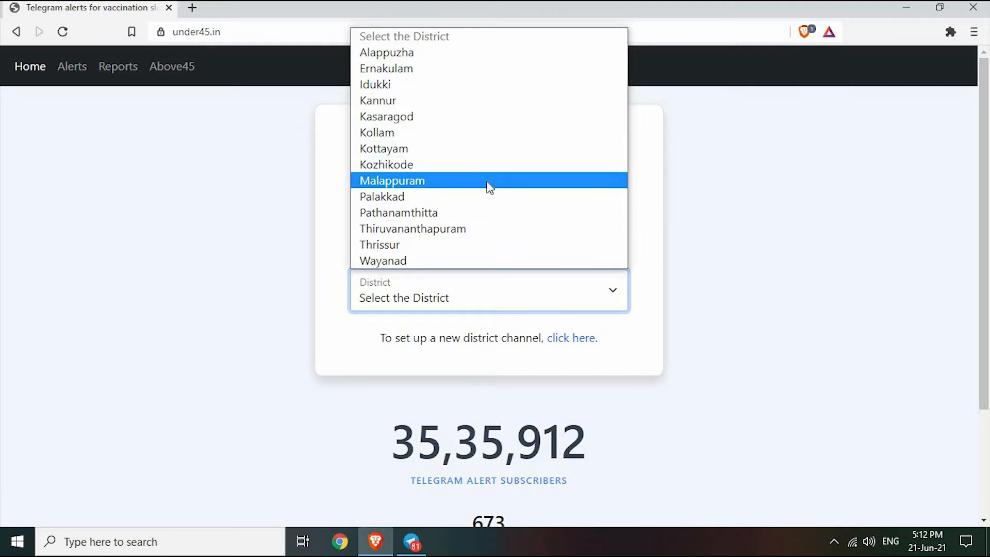
click(392, 180)
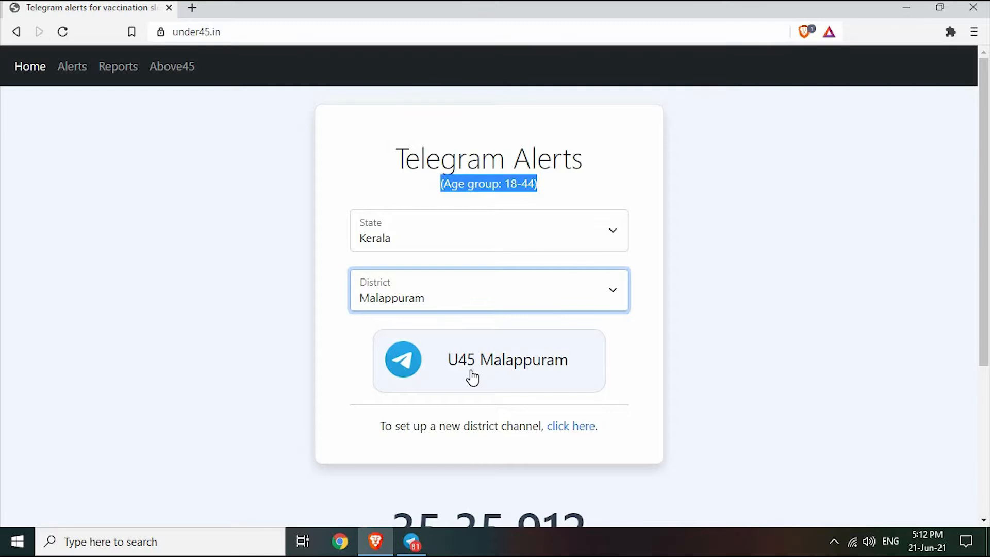
- Follow the U45 Malappuram invite link and let it launch in Telegram Desktop
click(488, 360)
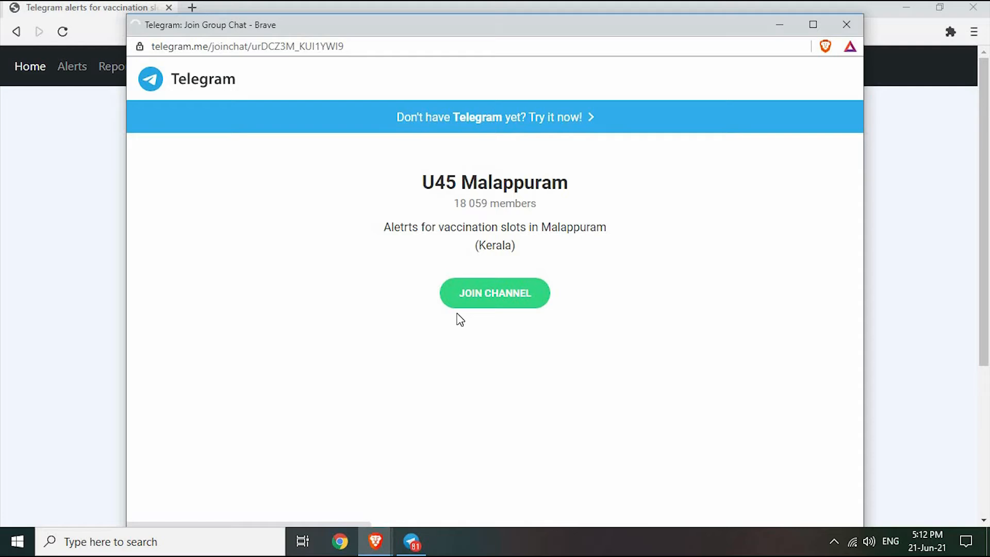
click(494, 293)
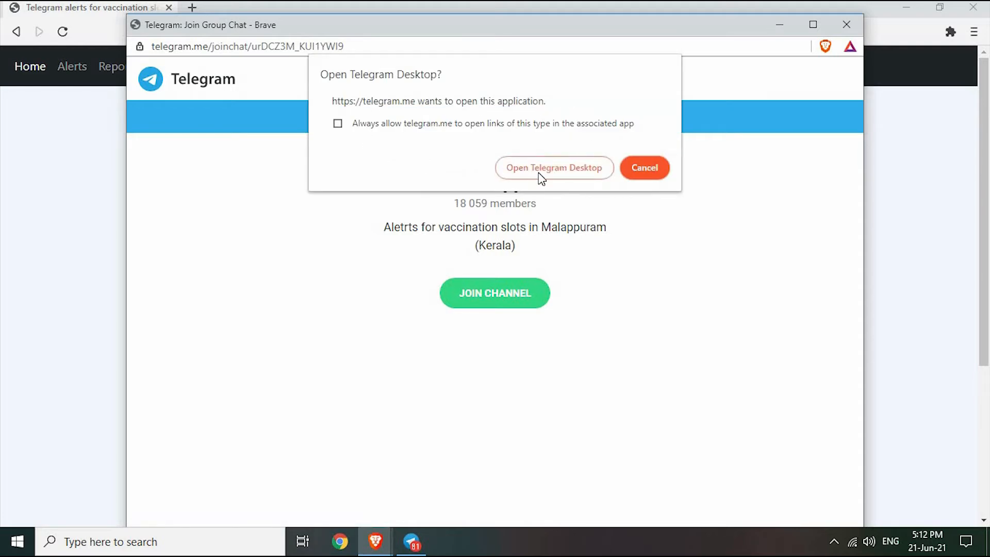
click(644, 167)
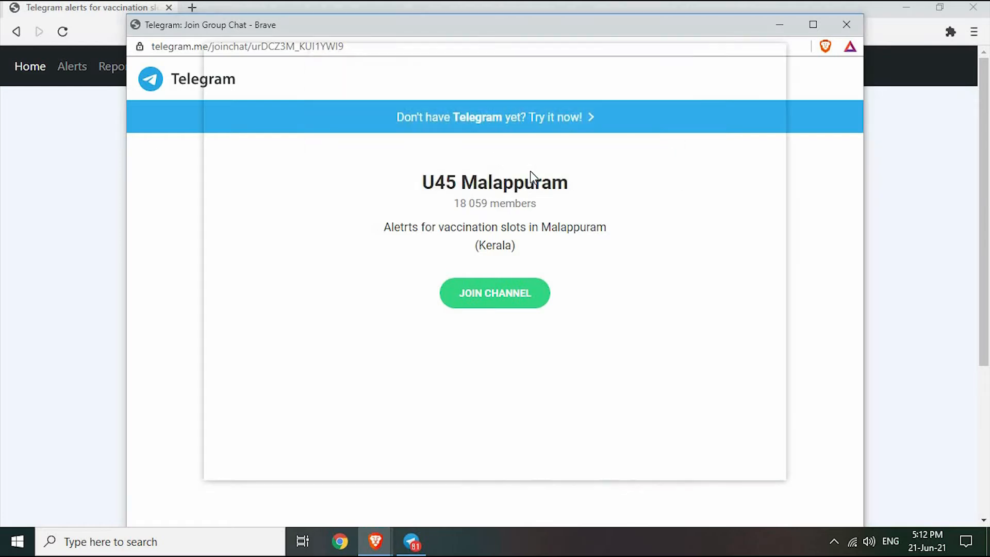
click(494, 293)
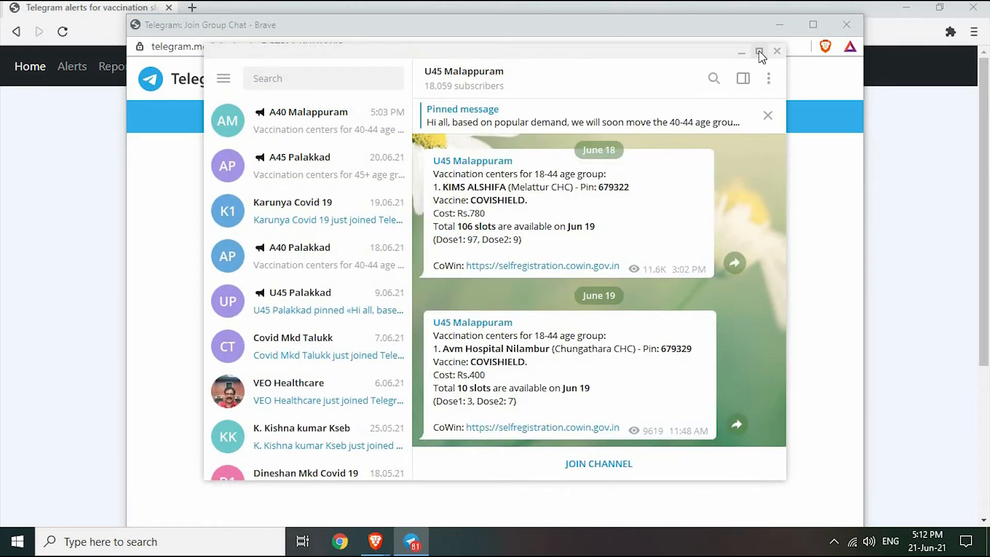
- Join the U45 Malappuram channel and follow a CoWIN registration link from its alerts
click(760, 52)
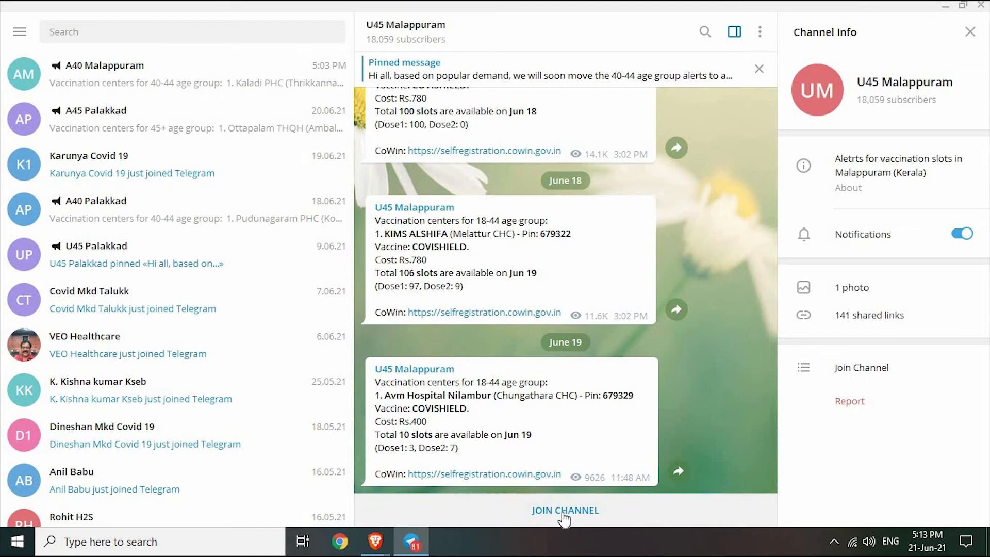
click(564, 510)
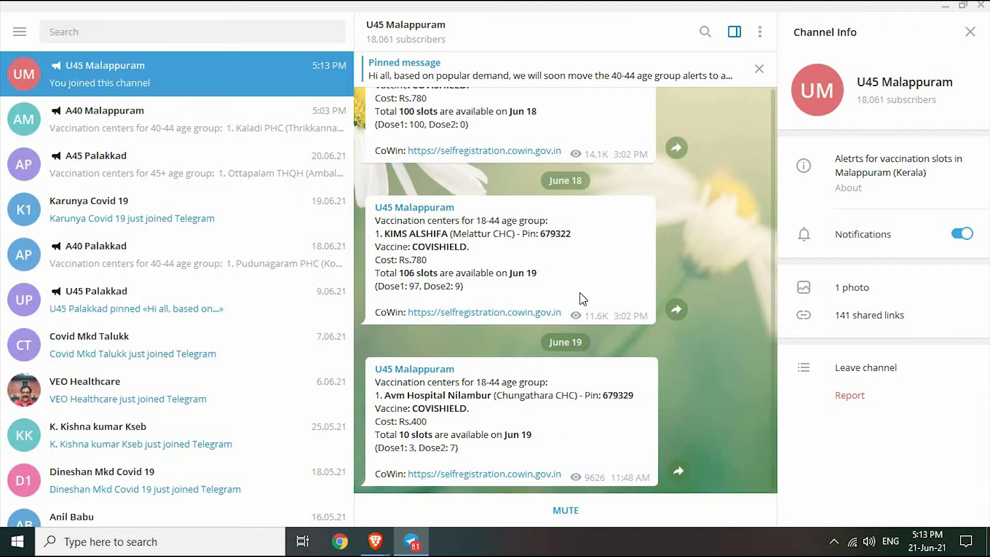
scroll(down, 3)
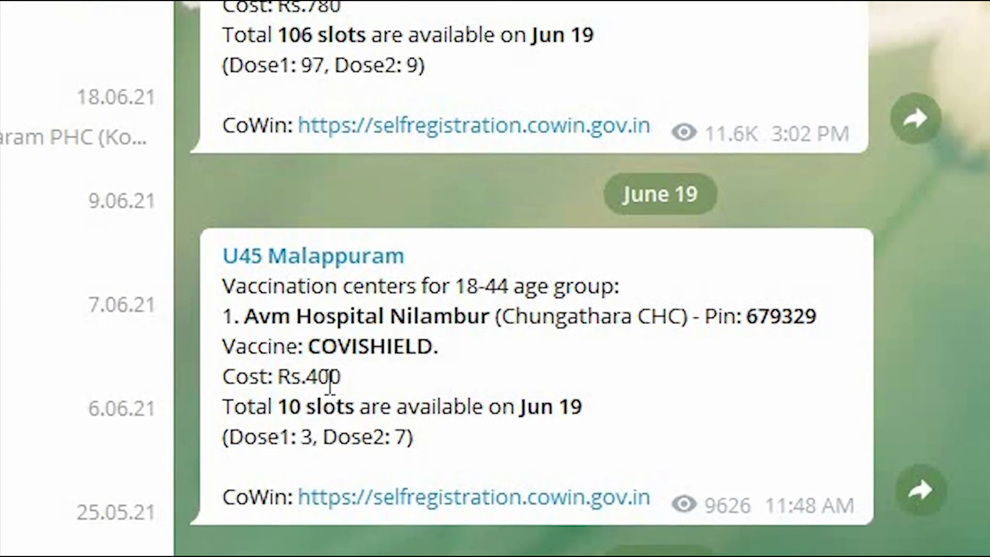
mouse_move(477, 449)
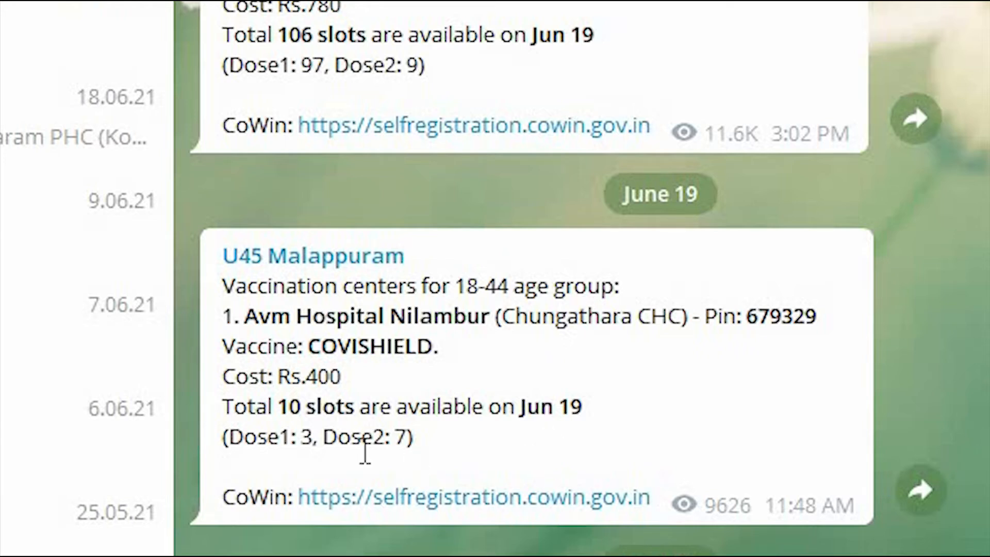
mouse_move(443, 512)
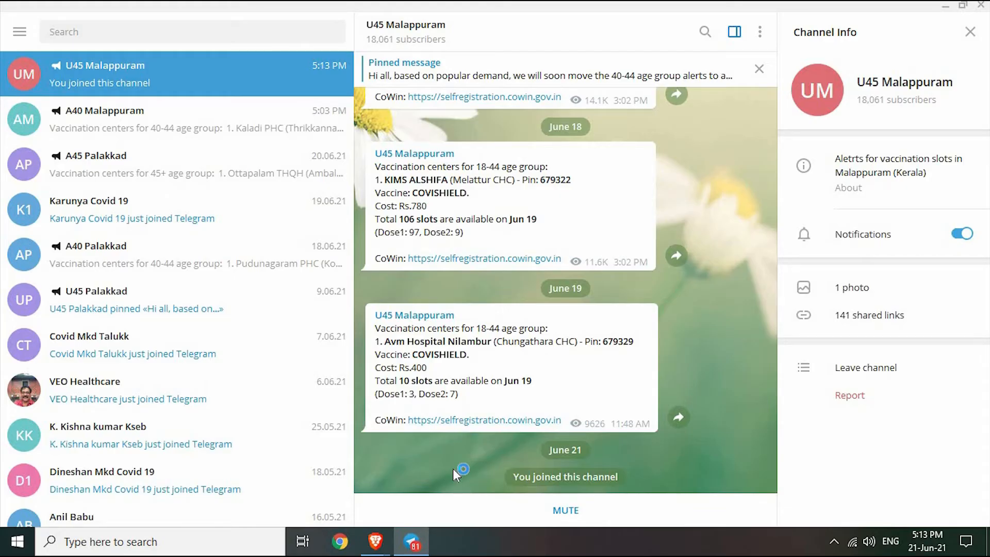
click(485, 421)
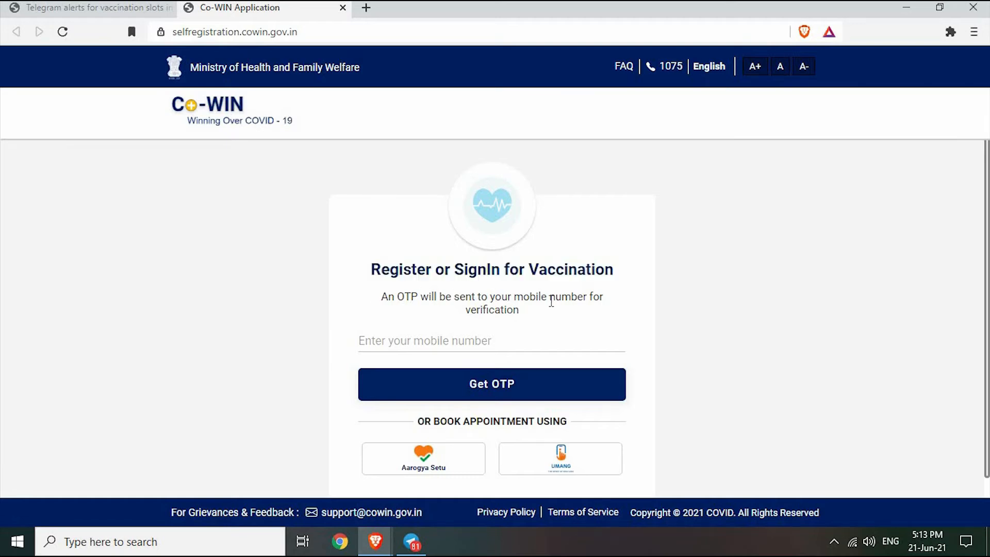
mouse_move(536, 314)
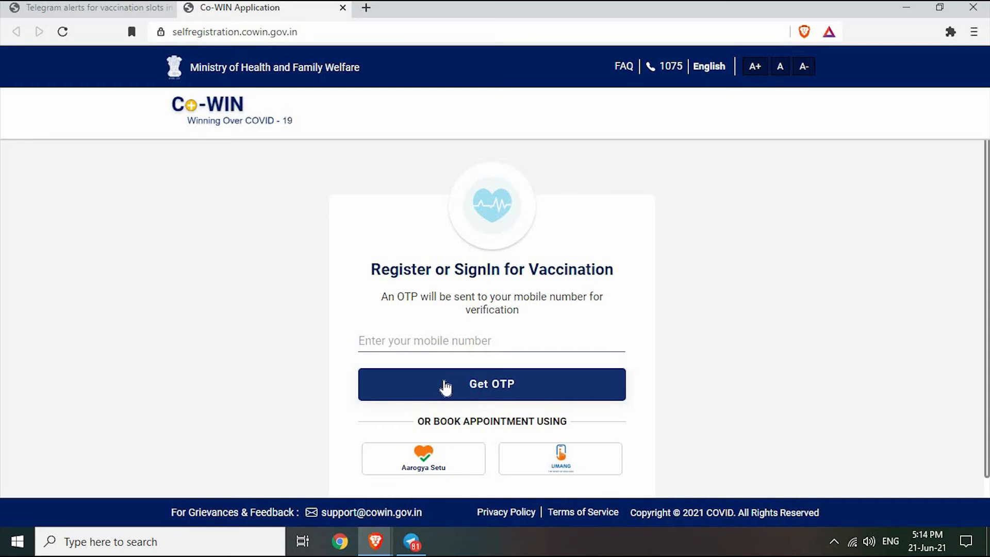
- Request an OTP on the CoWIN sign-in page before moving to above45.in
click(491, 383)
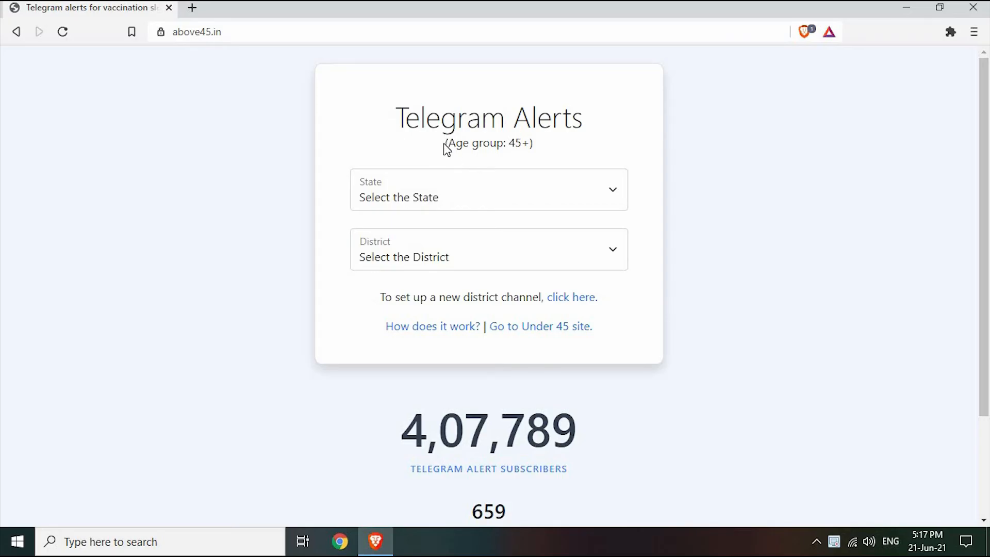
- Choose Kerala and Pathanamthitta, then launch the A45 Pathanamthitta channel in Telegram
drag(446, 142, 532, 142)
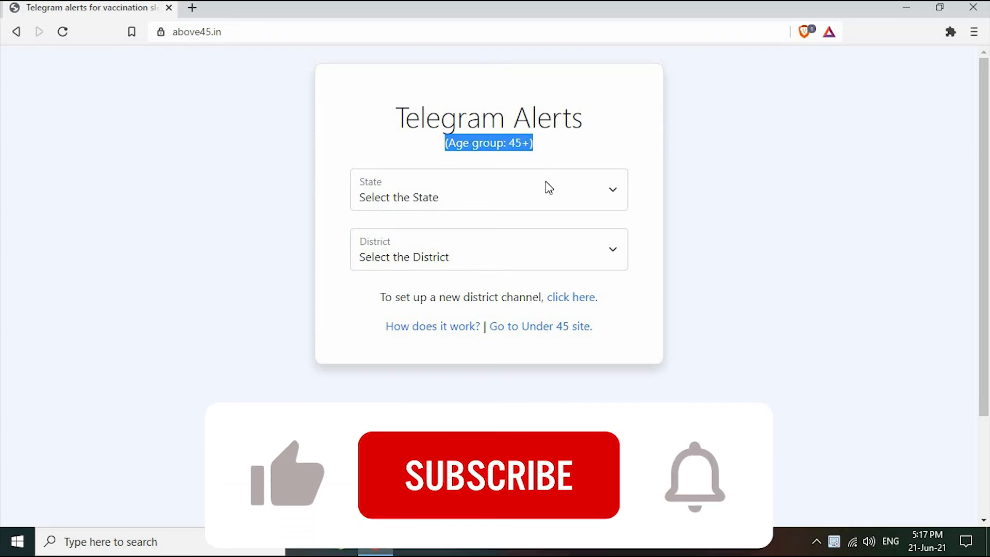
click(486, 190)
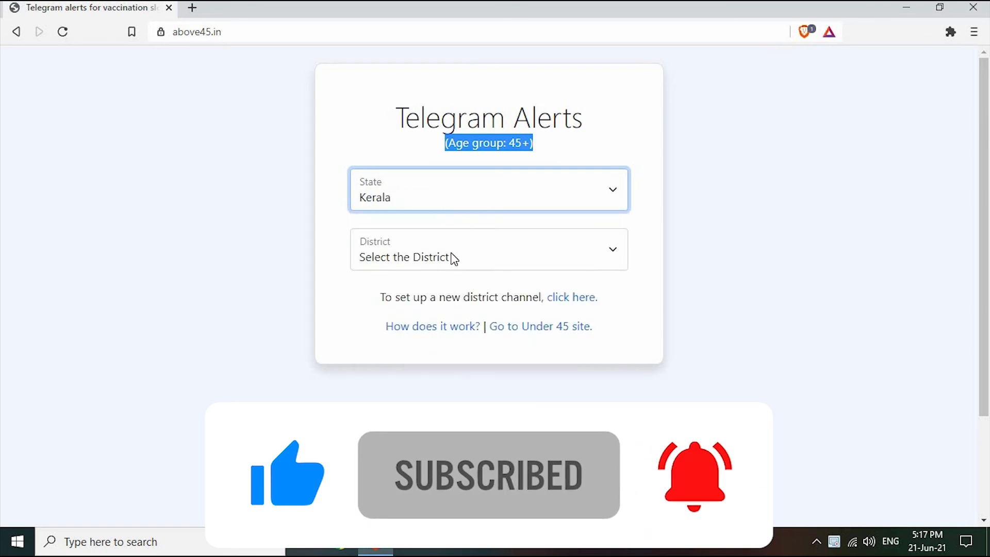
click(489, 248)
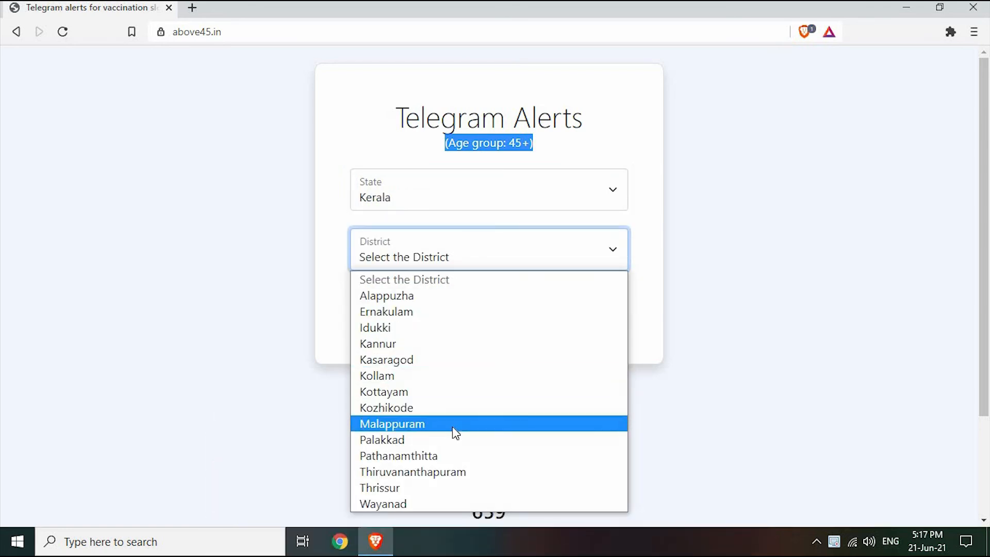
mouse_move(459, 455)
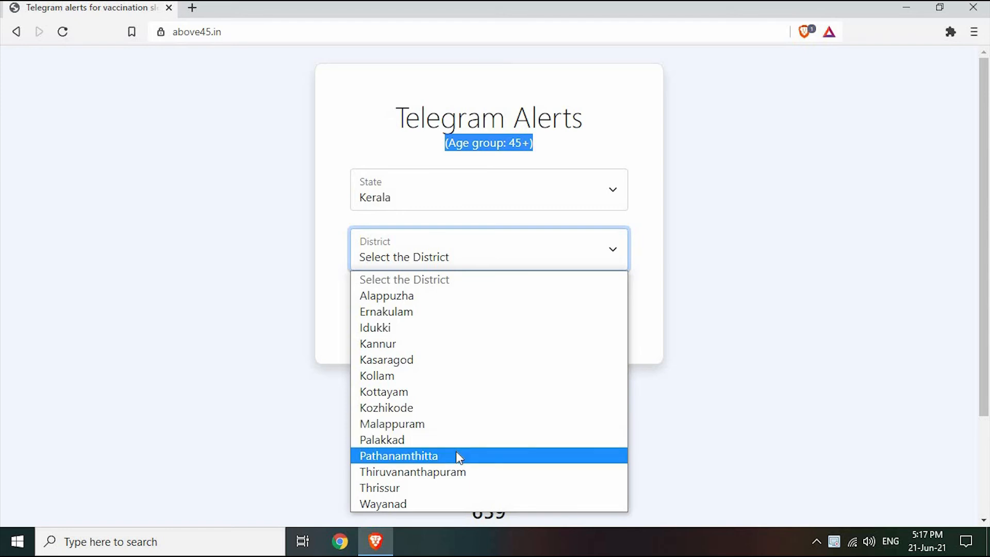
click(398, 455)
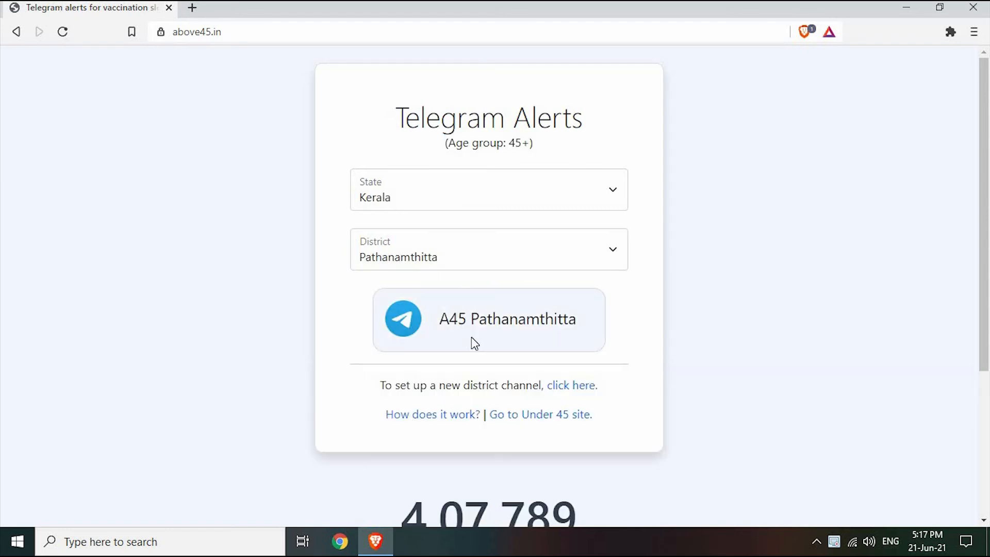
click(508, 319)
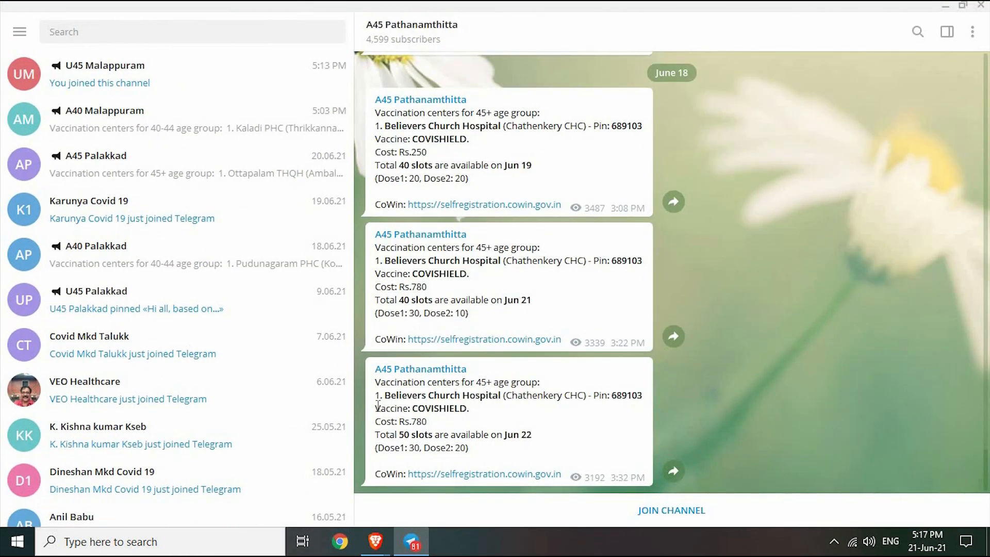
mouse_move(629, 427)
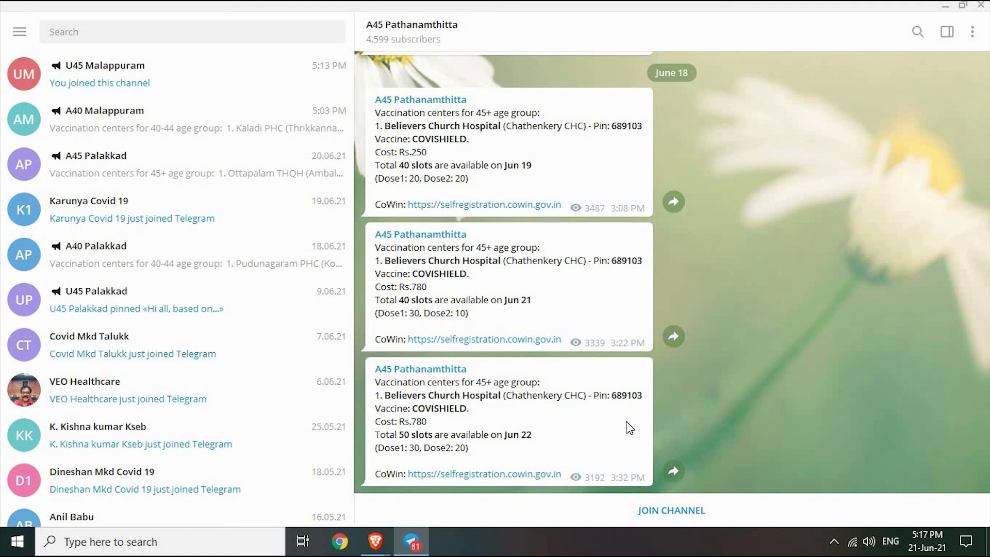
mouse_move(556, 454)
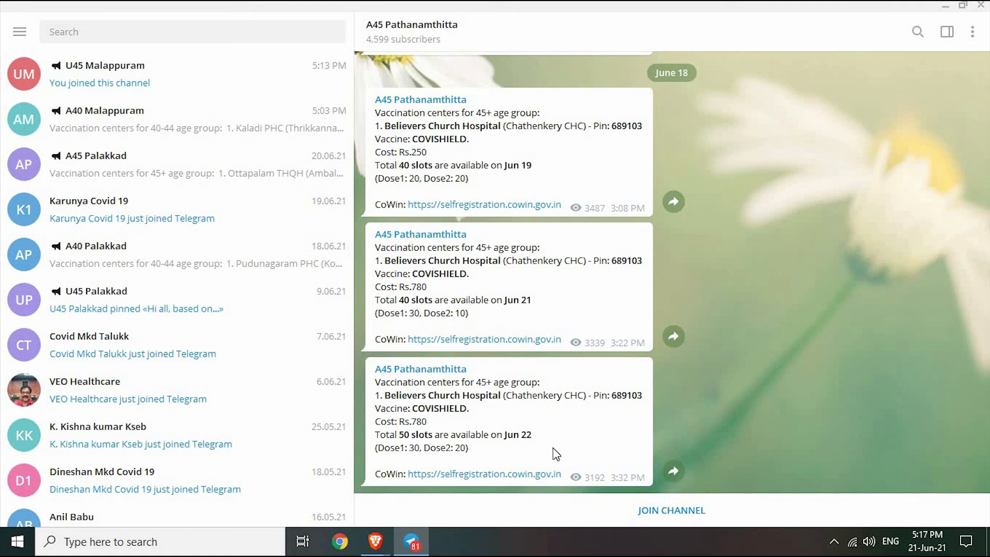